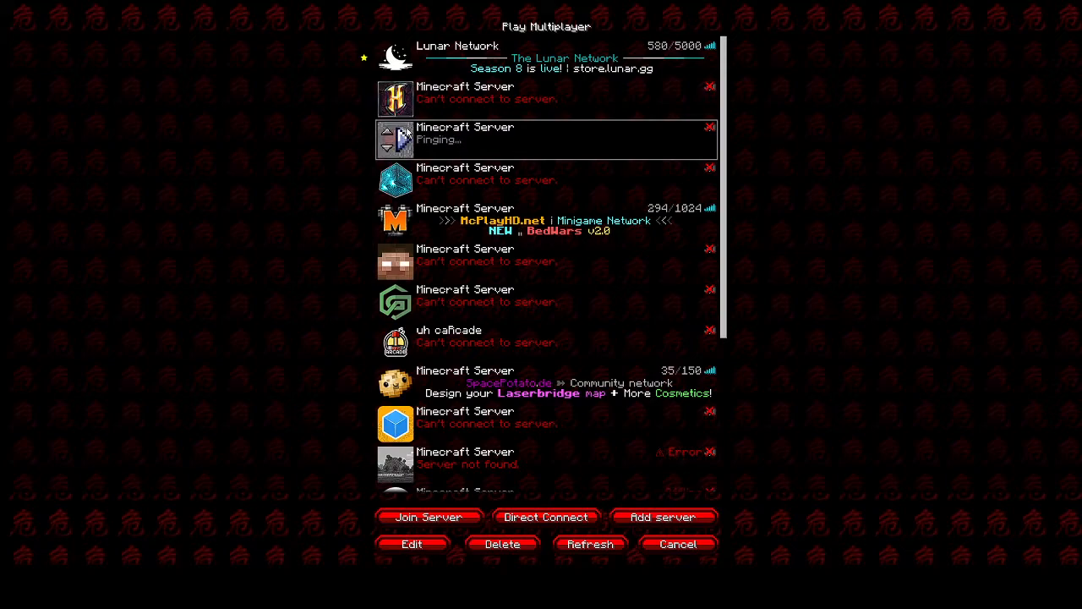
mouse_move(456, 152)
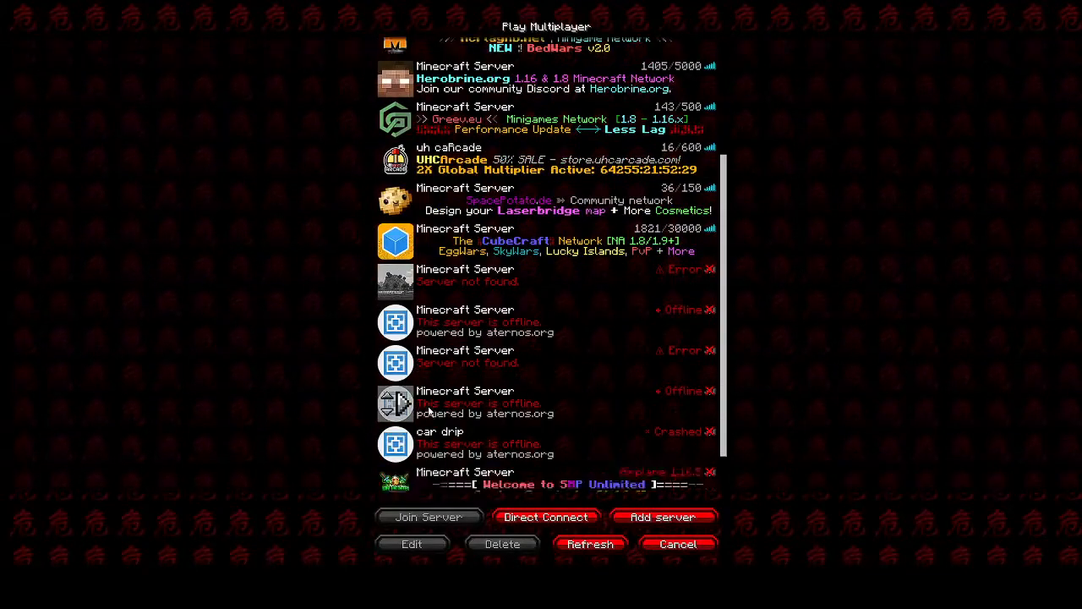
Join the third listed server, wait on 'Connecting to the server…', and return to the server list
scroll("up", 3)
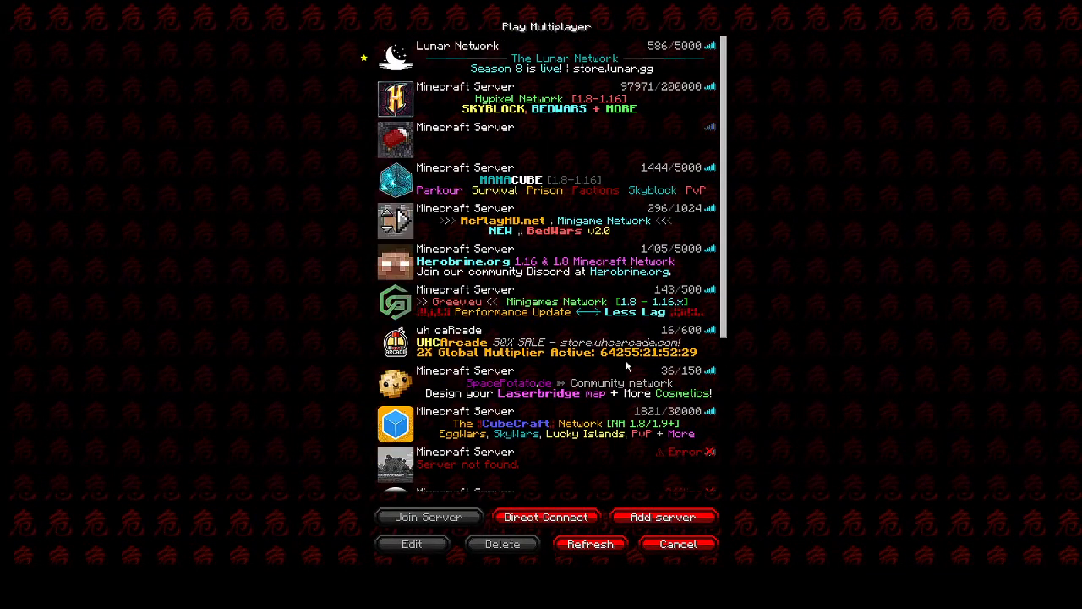
left_click(430, 517)
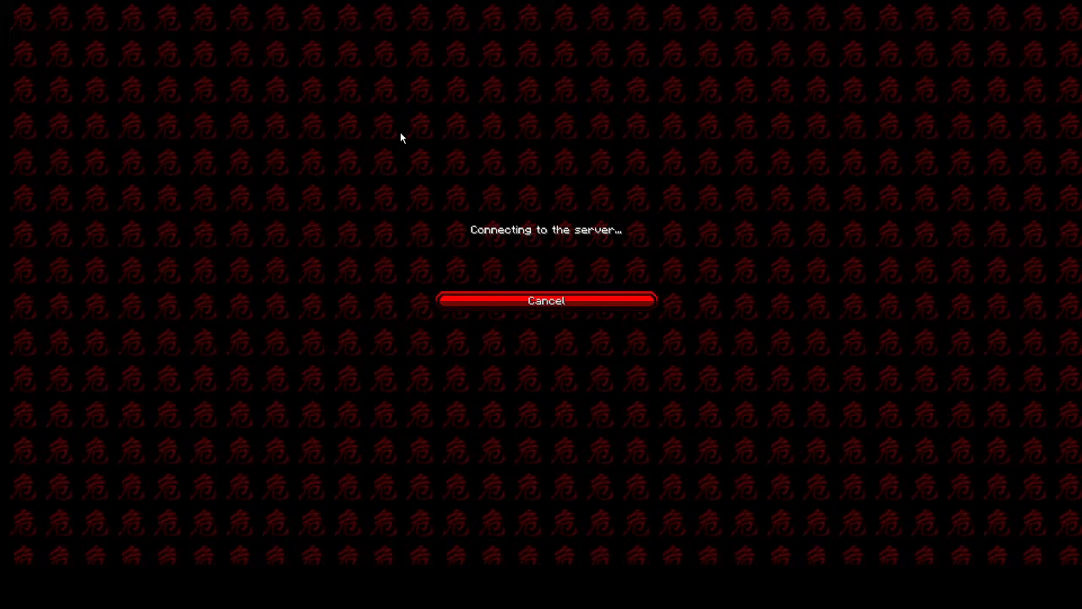
mouse_move(598, 241)
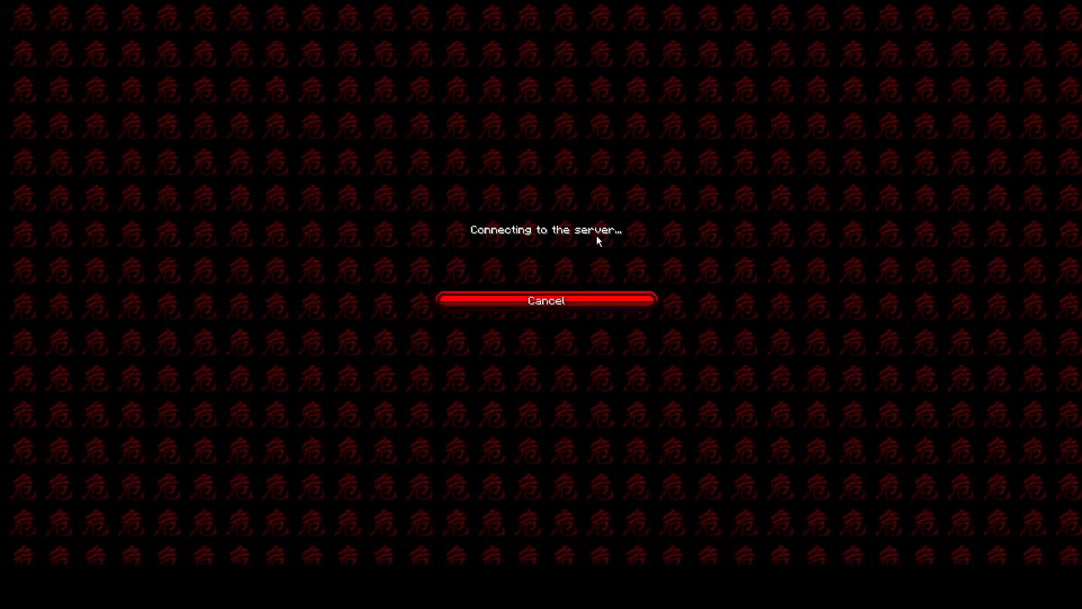
mouse_move(436, 287)
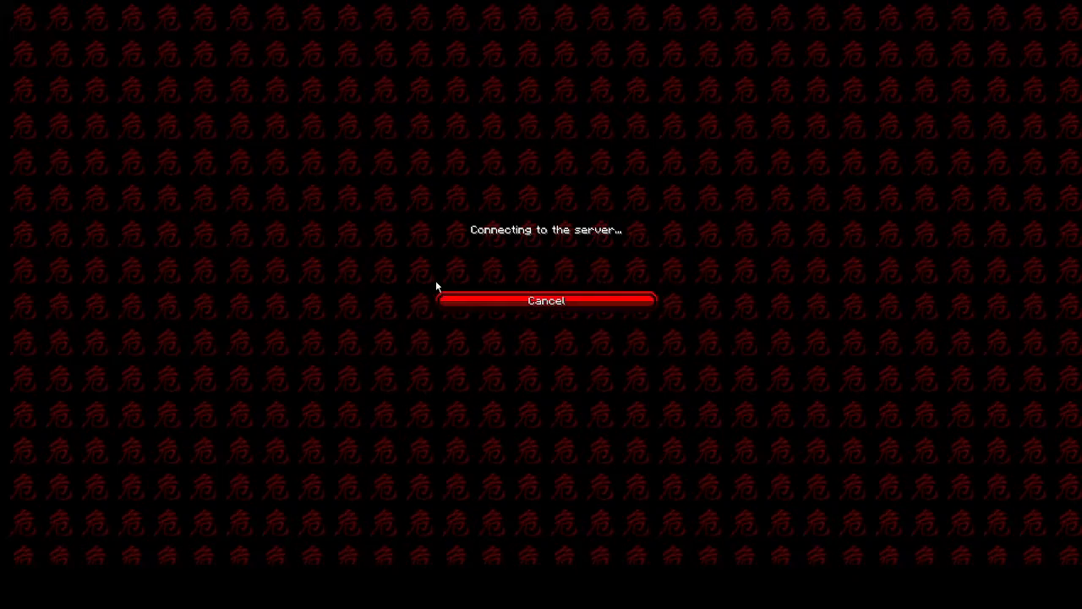
mouse_move(446, 307)
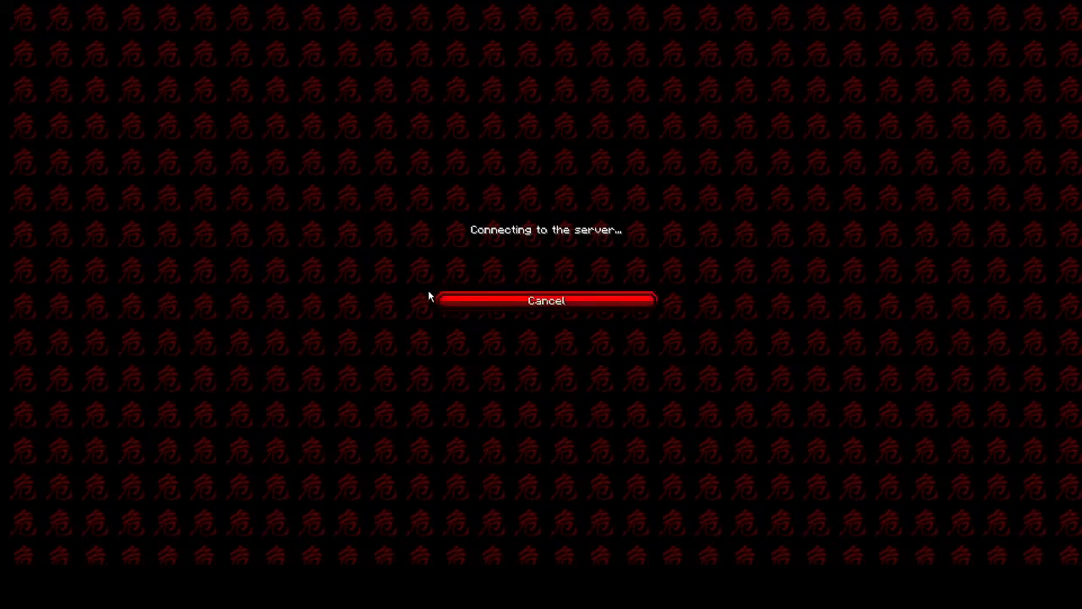
mouse_move(490, 301)
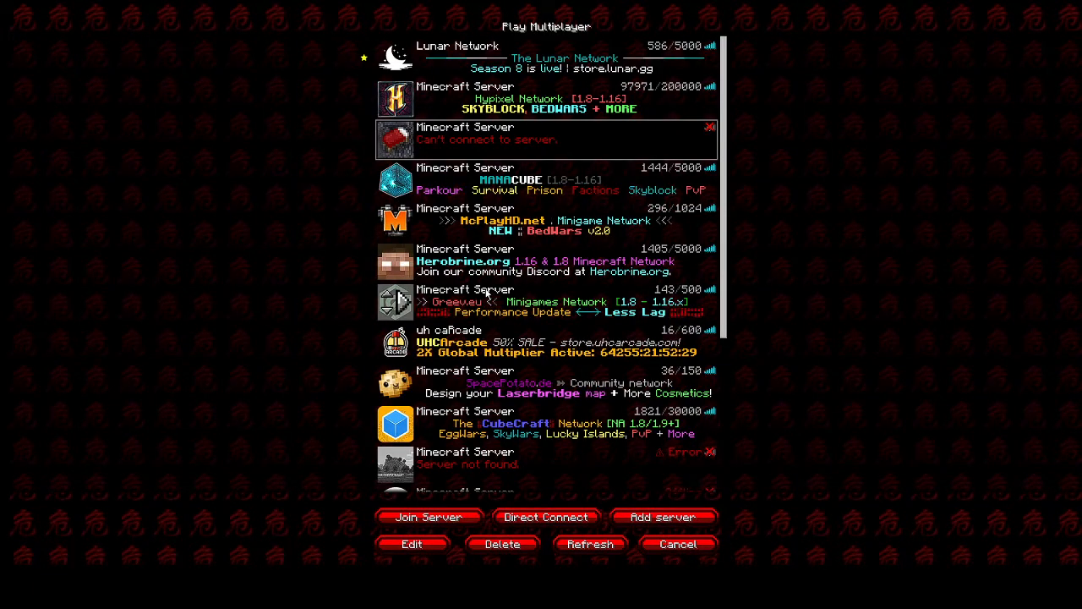
left_click(589, 545)
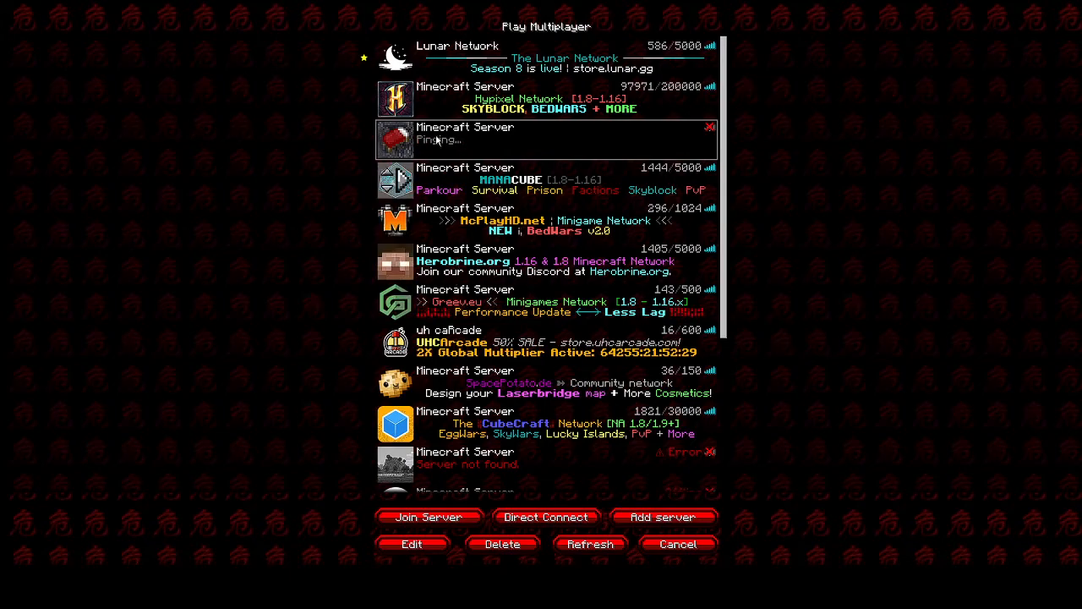